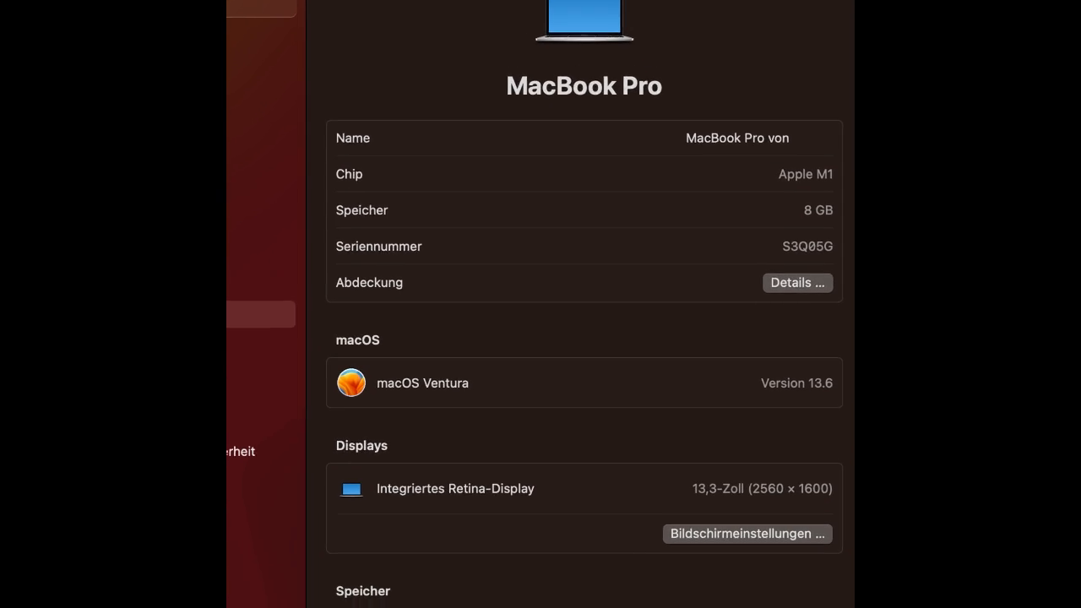
scroll(down, 3)
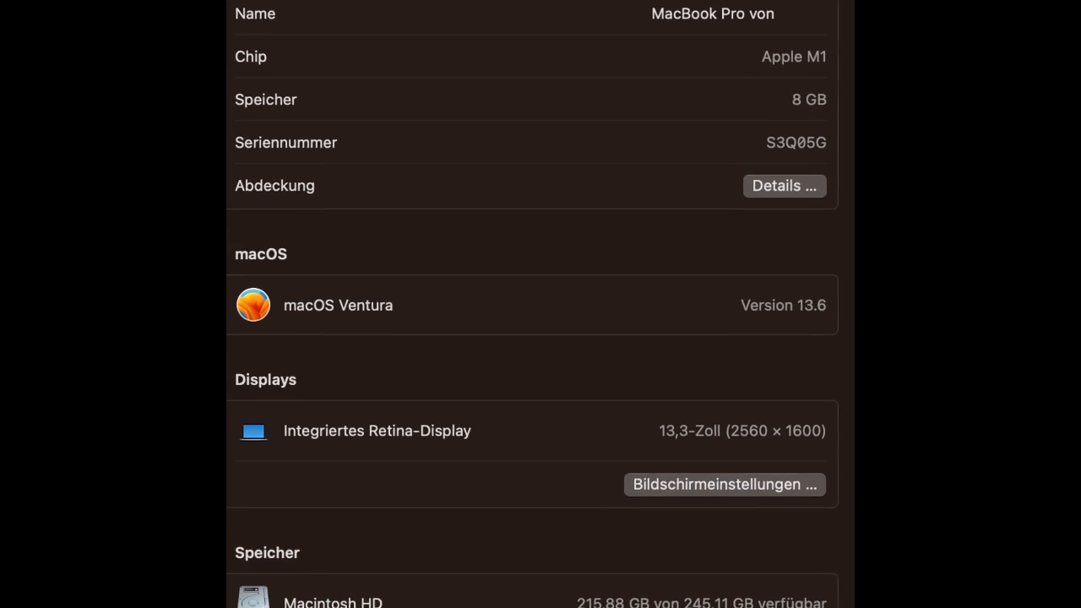